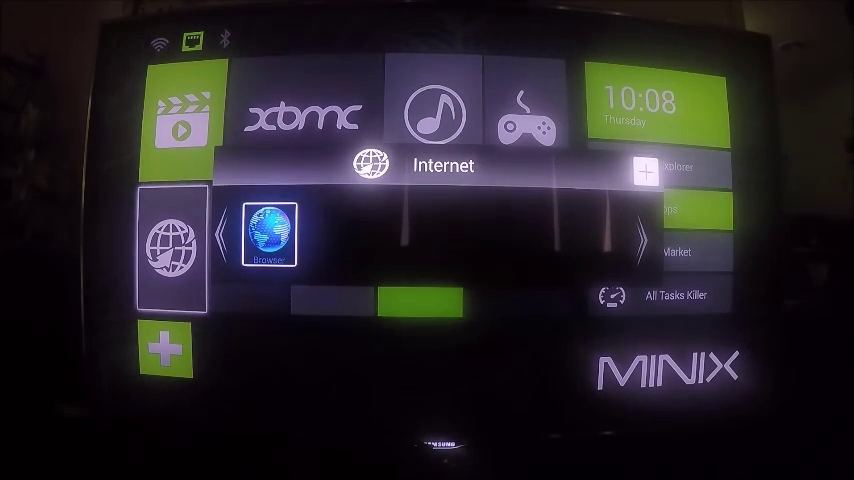
Launch the Browser app from the Internet category of the MINIX launcher
left_click(264, 232)
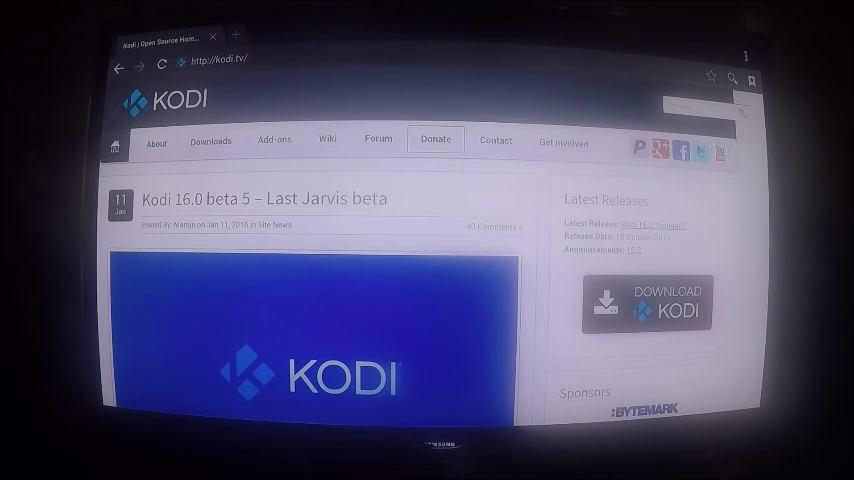
Scroll down the kodi.tv page toward the Downloads section
scroll("down", 3)
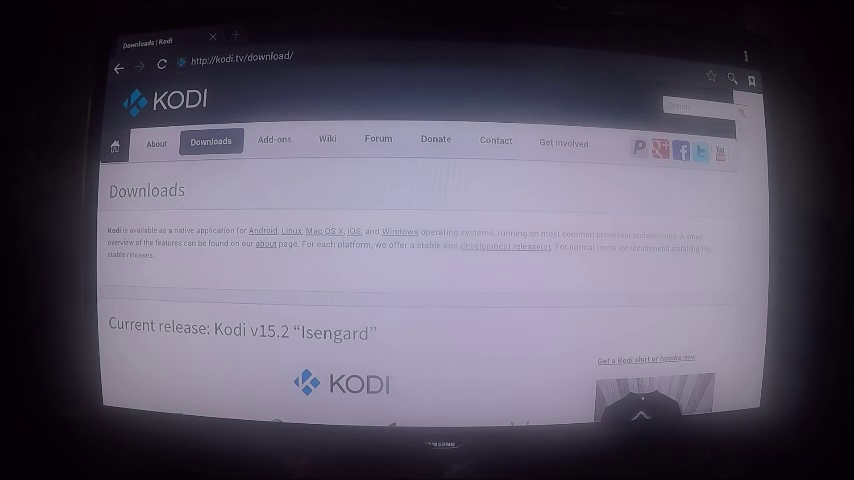
scroll("down", 3)
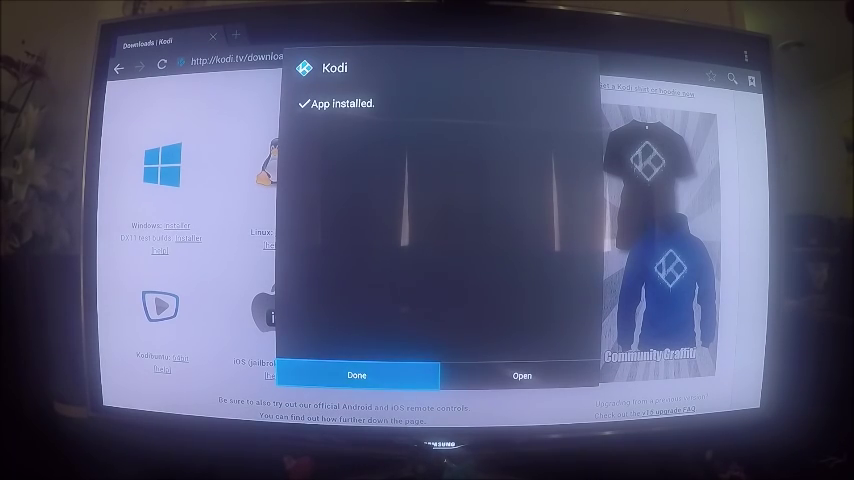
Dismiss the App Installed confirmation with Done, returning to the Kodi downloads page
left_click(358, 374)
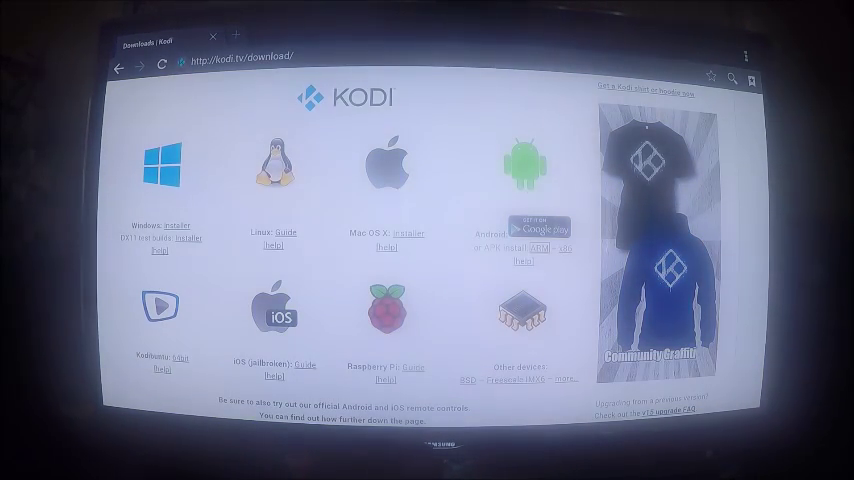